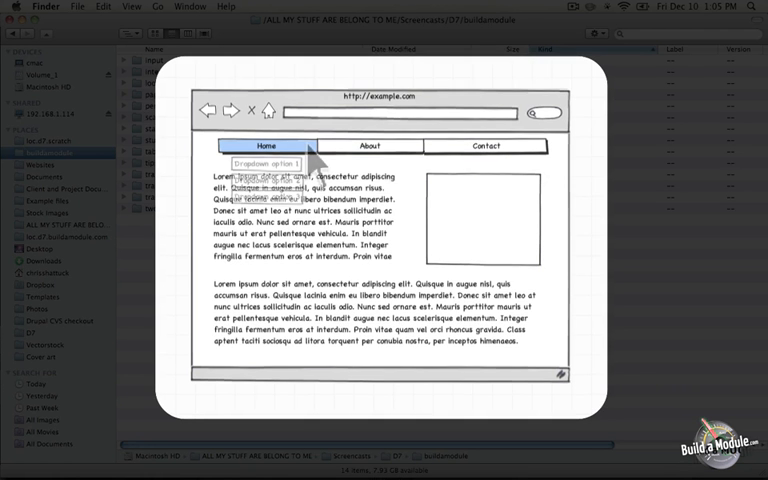
# - Show the Home tab's dropdown menu with options 1, 2 and 3 in the wireframe
pyautogui.click(266, 146)
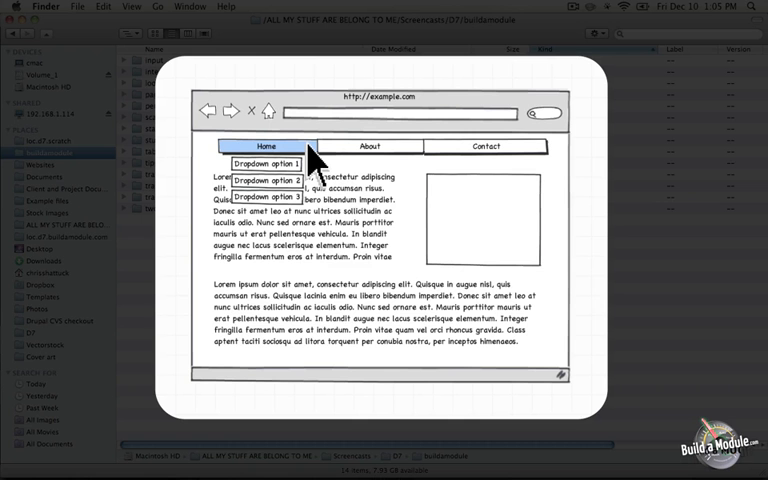